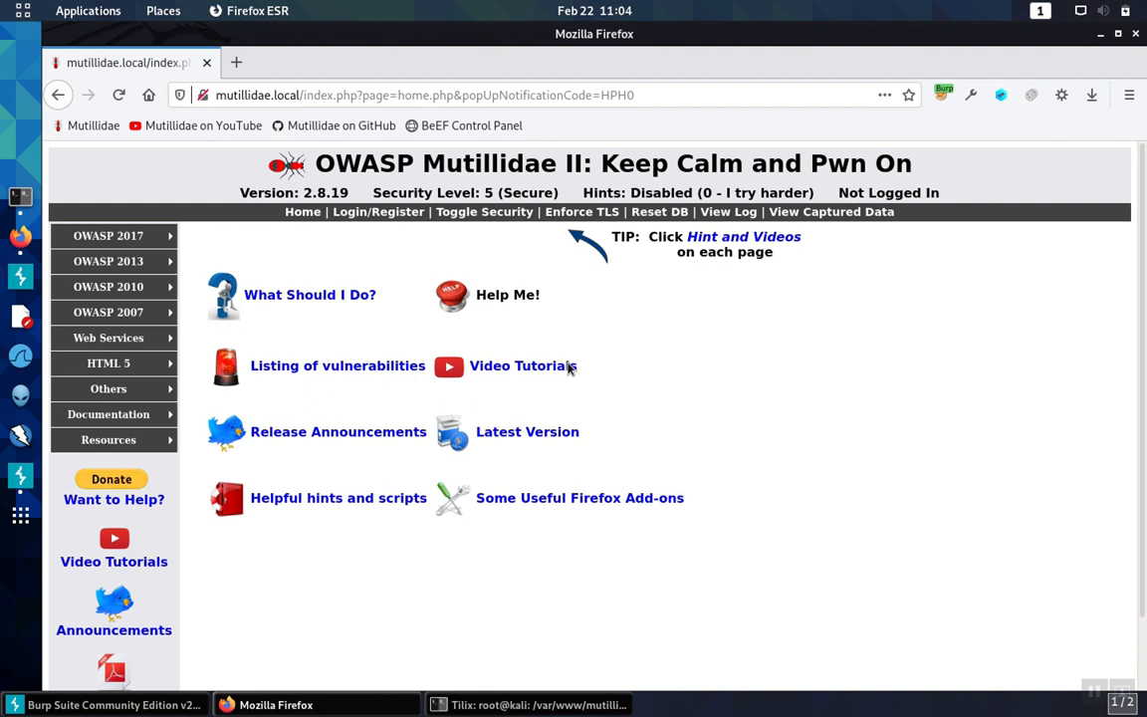
mouse_move(682, 321)
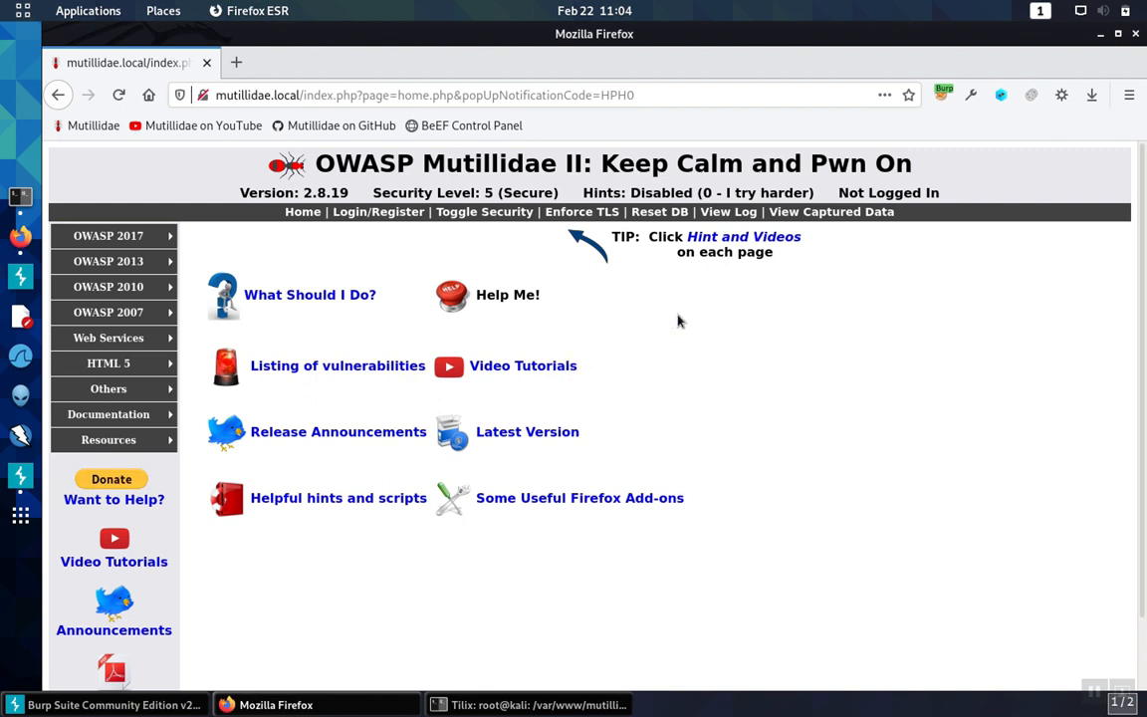
mouse_move(375, 259)
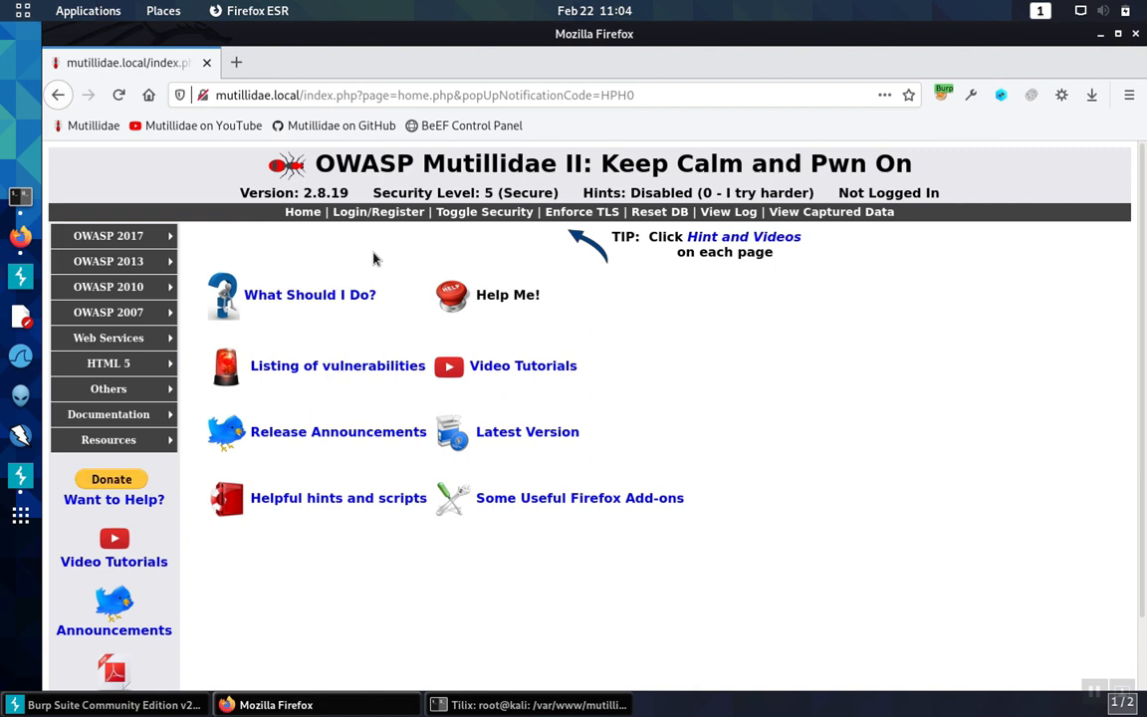
mouse_move(322, 246)
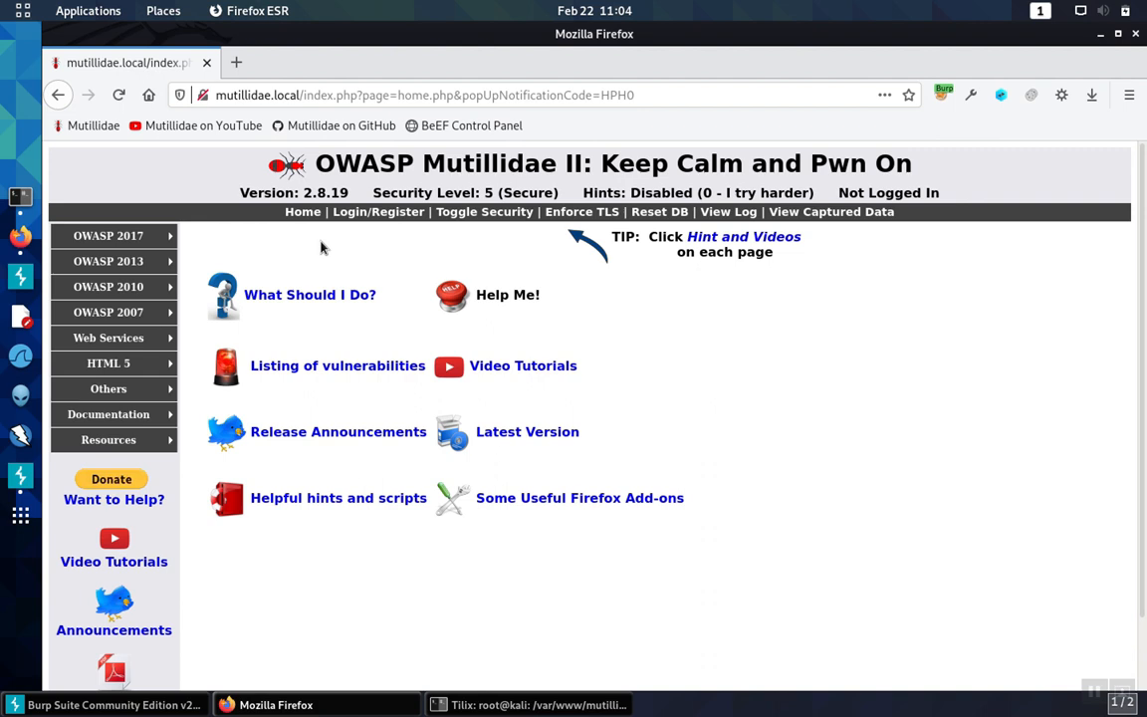
mouse_move(320, 257)
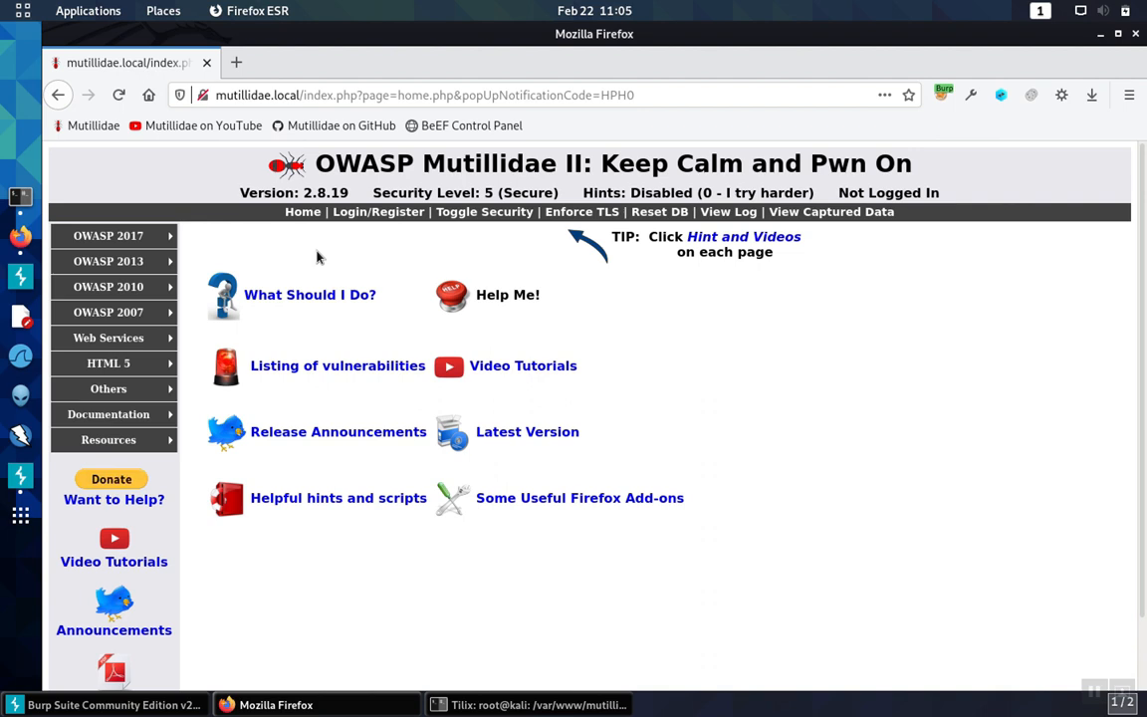
mouse_move(283, 256)
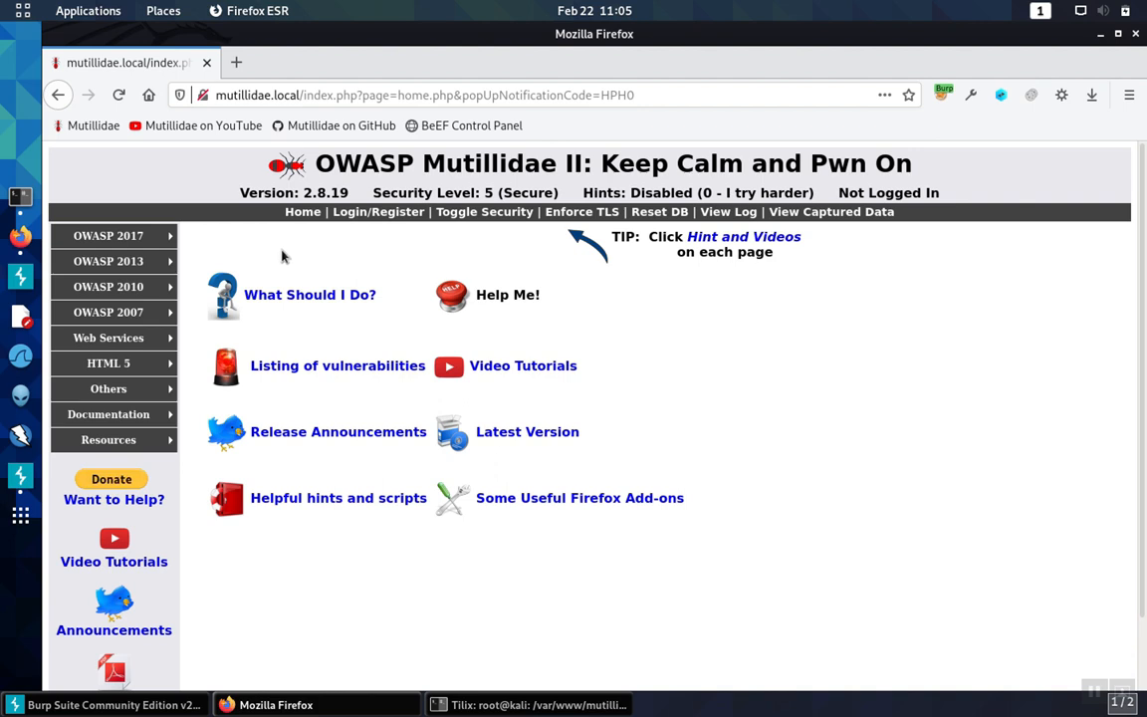
mouse_move(276, 251)
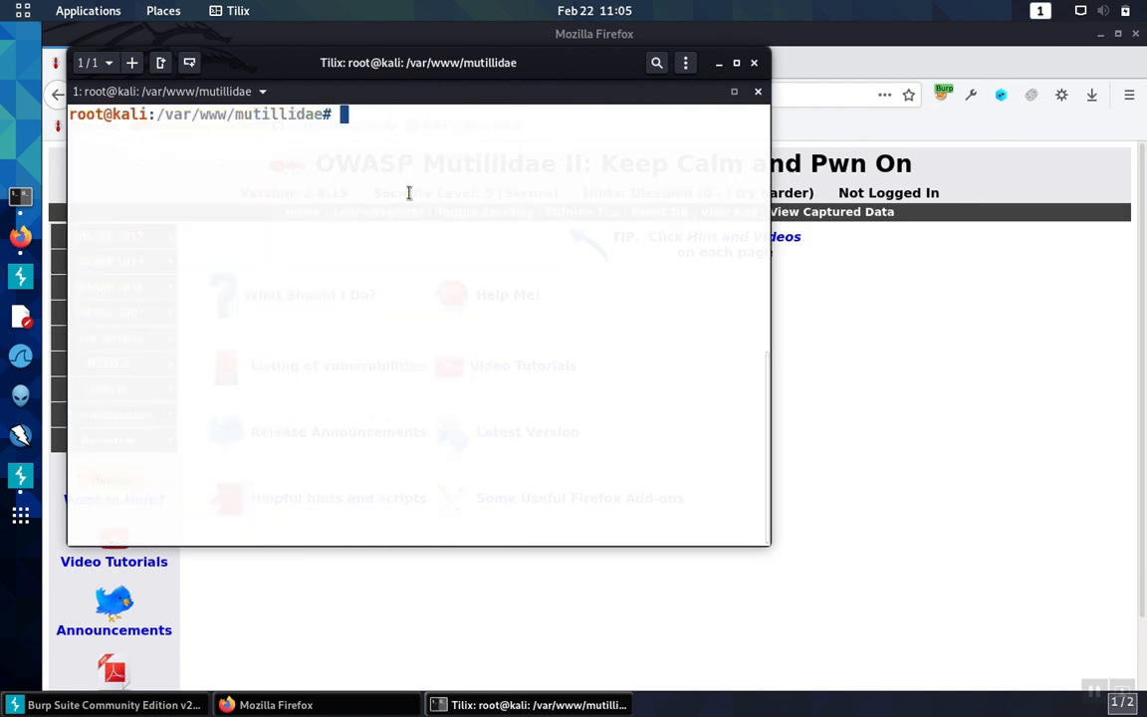
- Change to /etc/apache2, list its configuration files, and begin a nano command for headers.conf
type("cd /et")
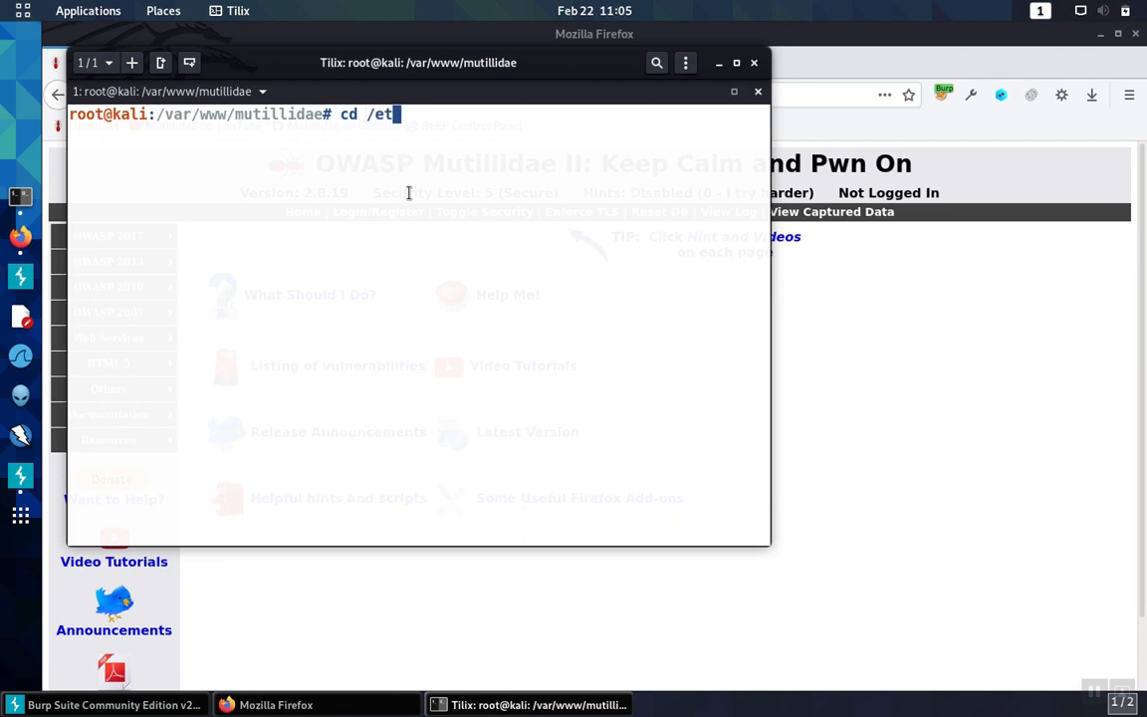
type("c/")
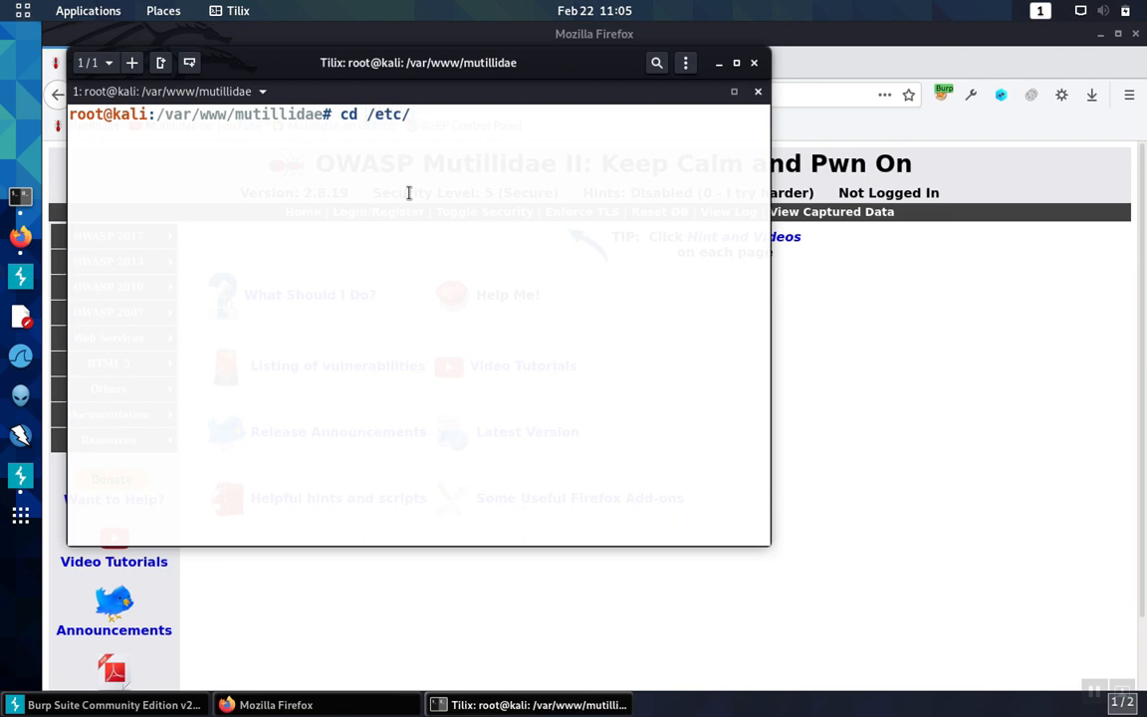
type("apache2/")
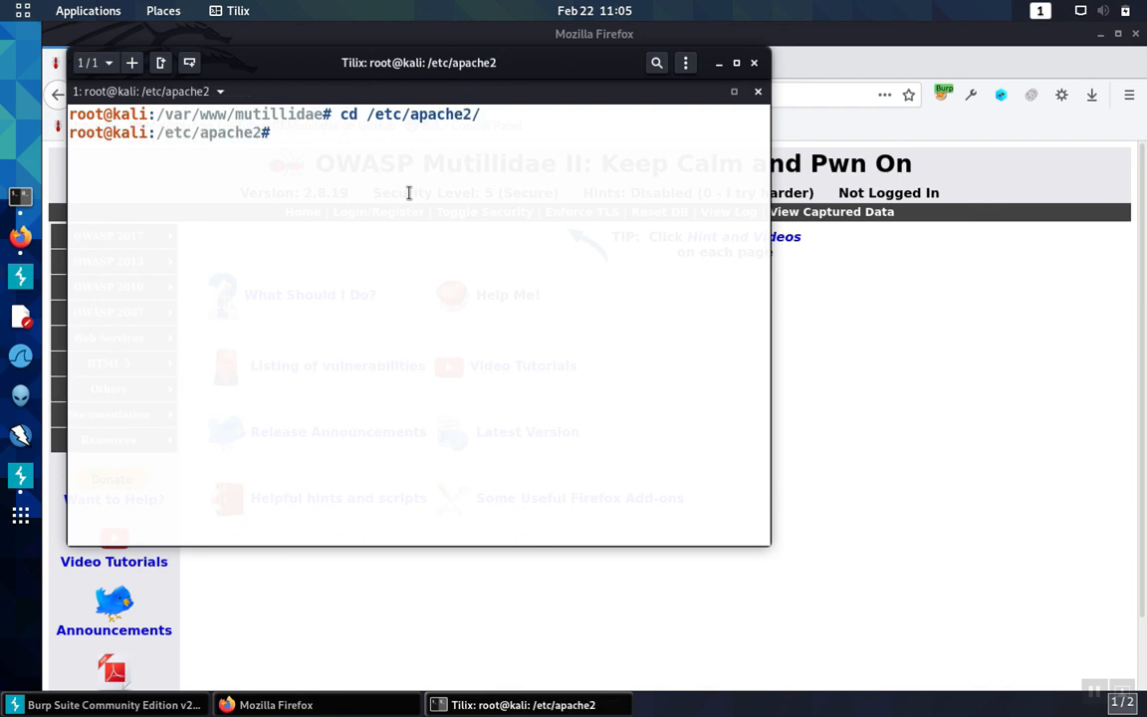
type("ls")
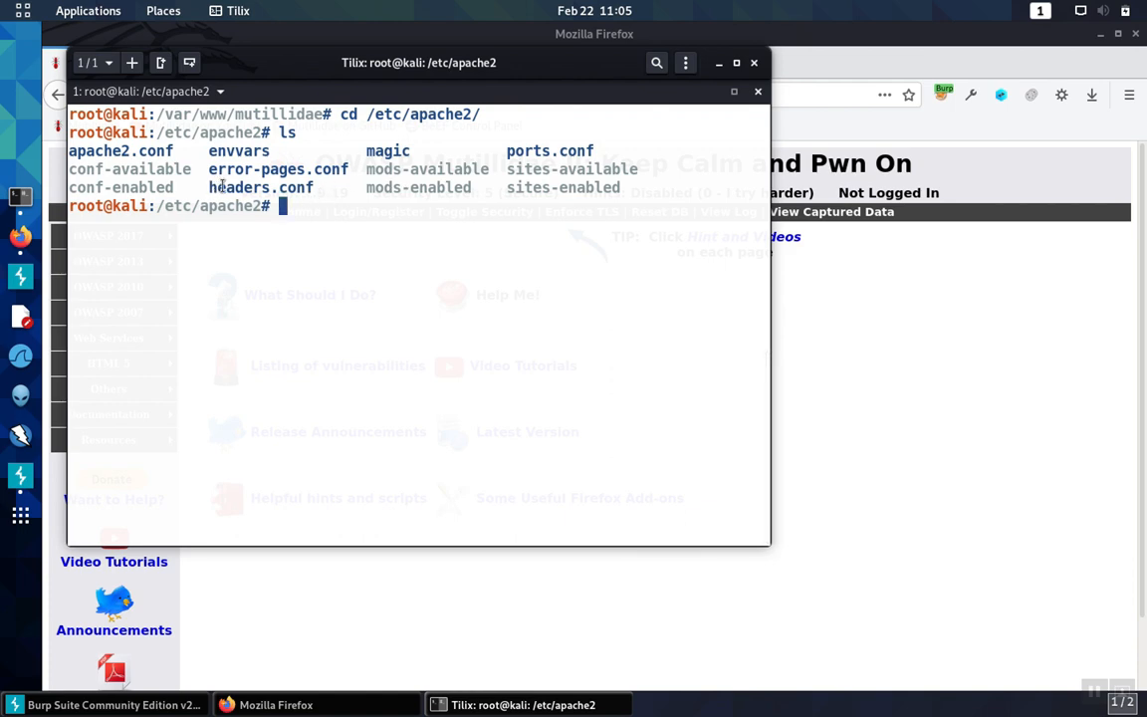
mouse_move(352, 239)
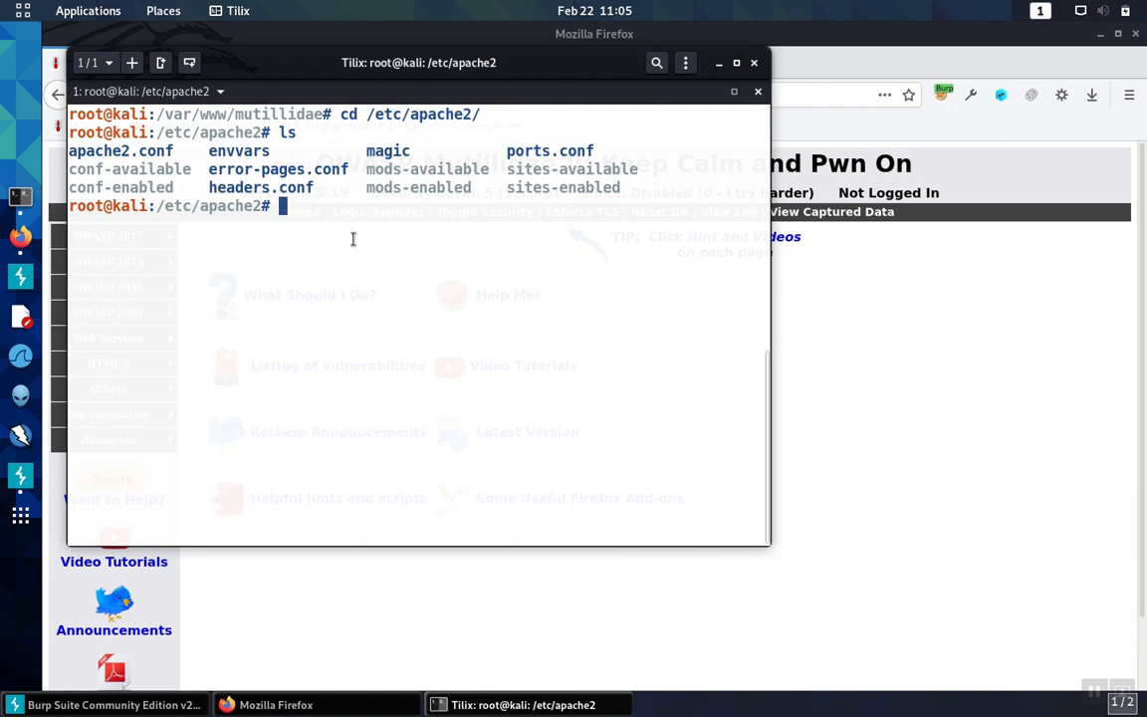
type("nan")
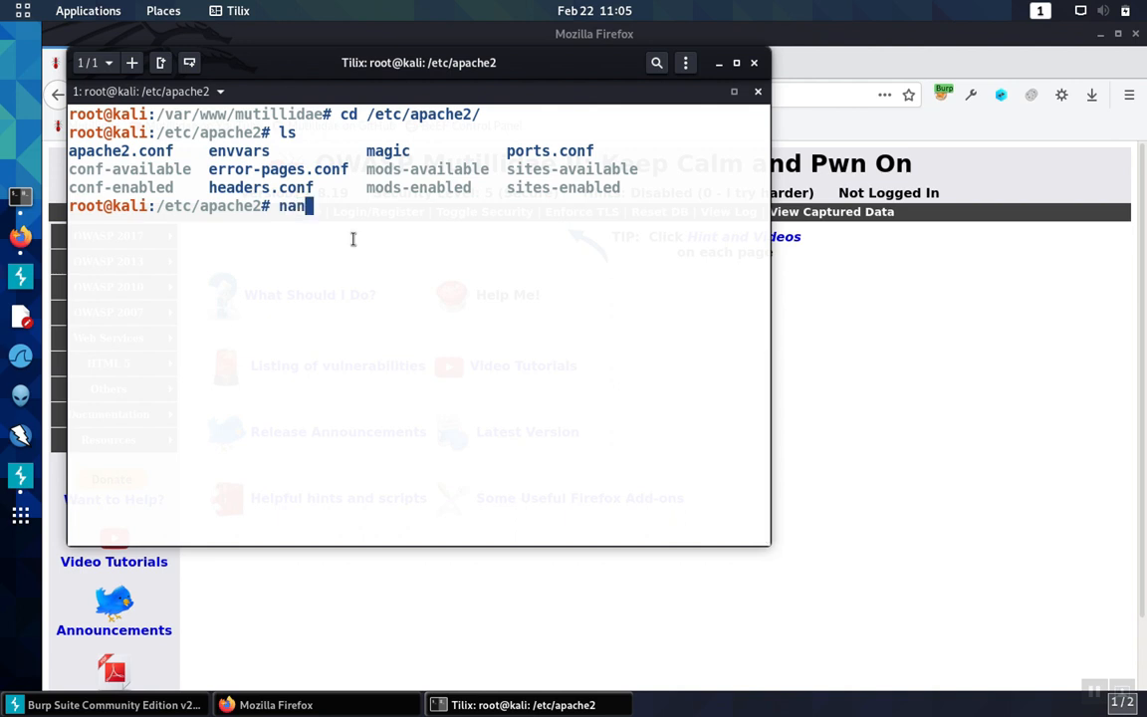
type("o")
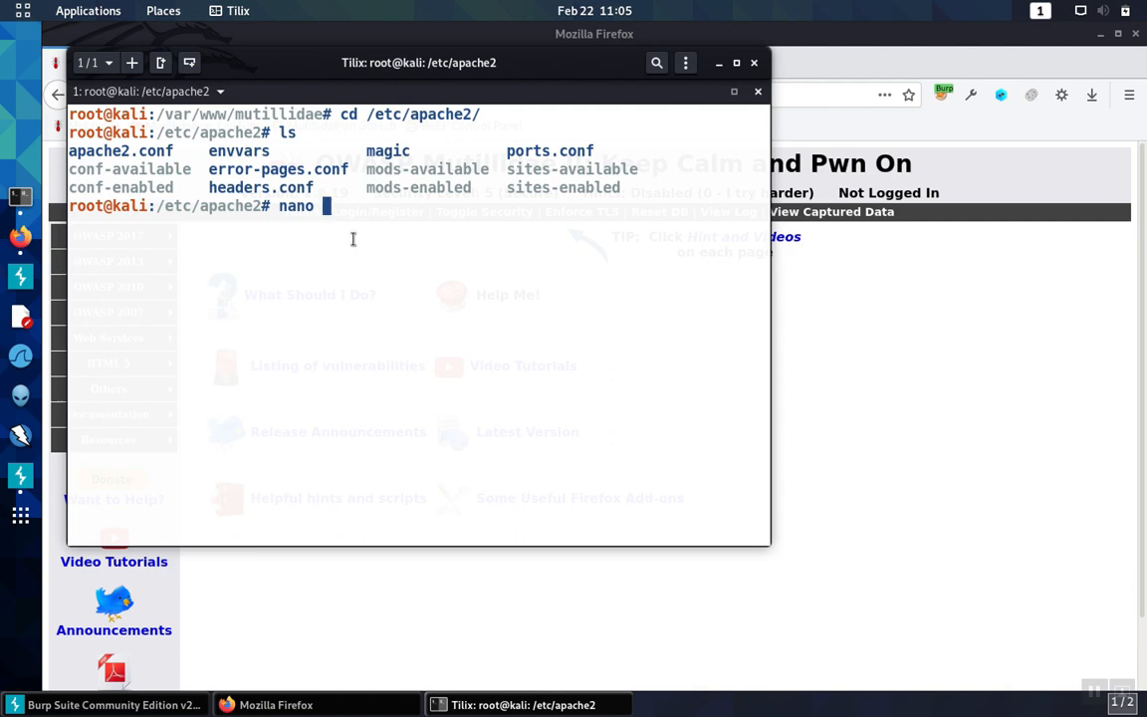
- Open headers.conf in nano and add a copied header line with the value "nosniff"
key("Return")
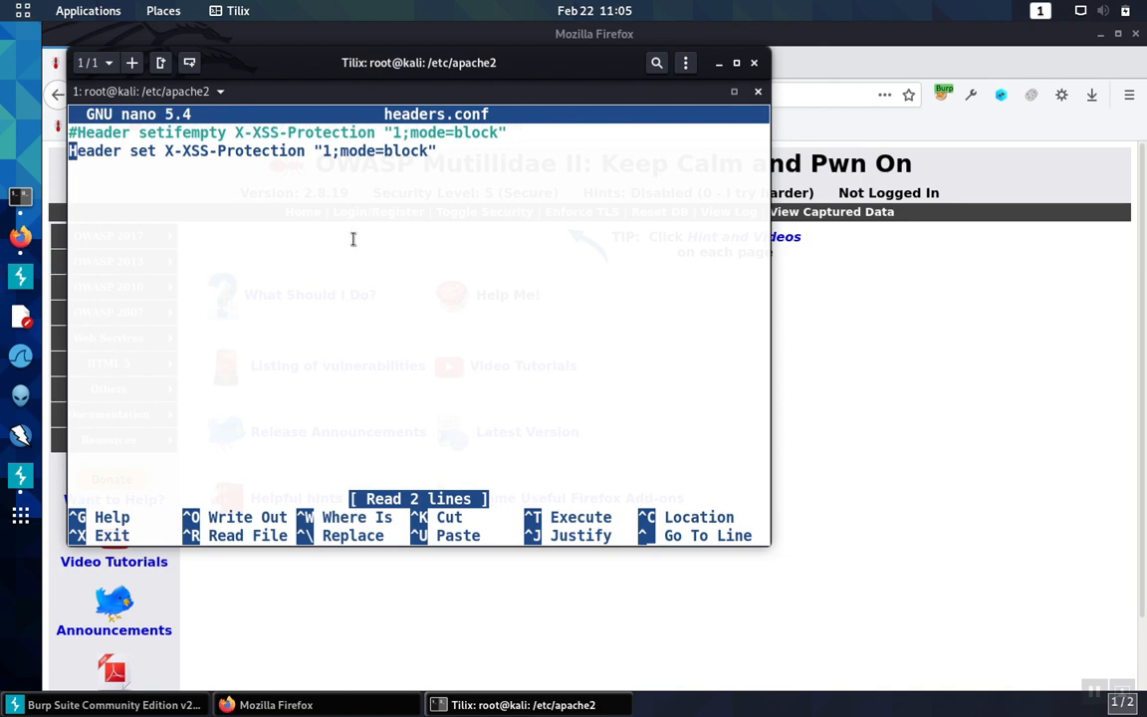
mouse_move(245, 167)
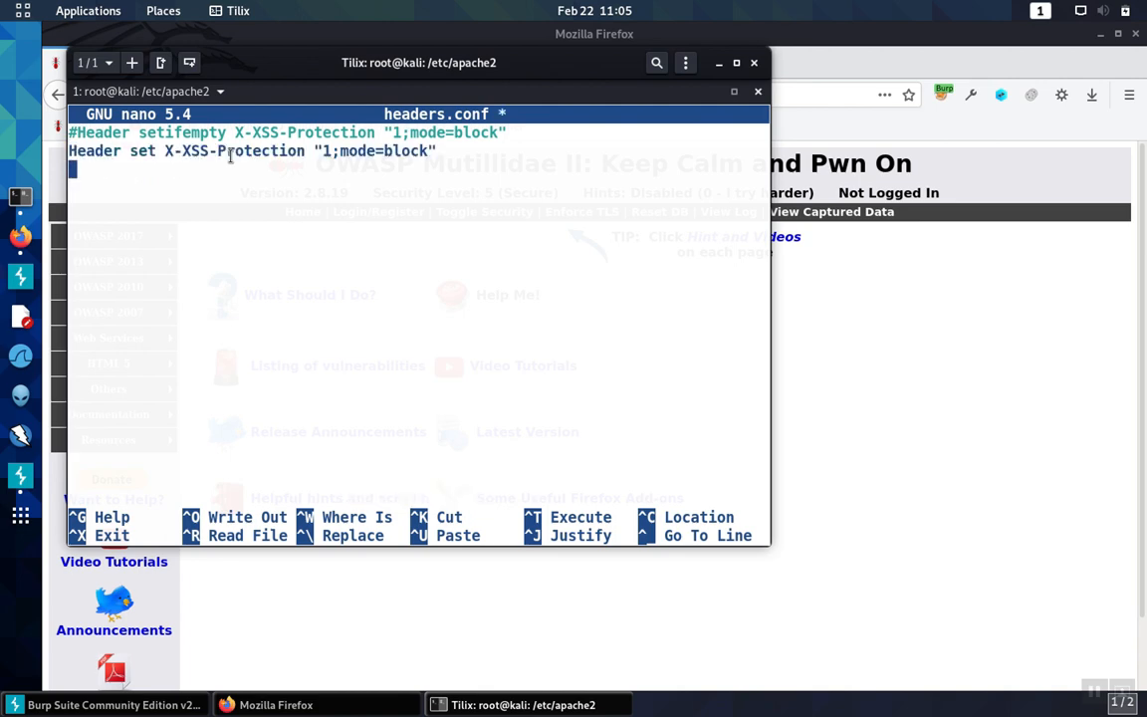
type("Header set X-XSS-Protection \"1;mode=block\"")
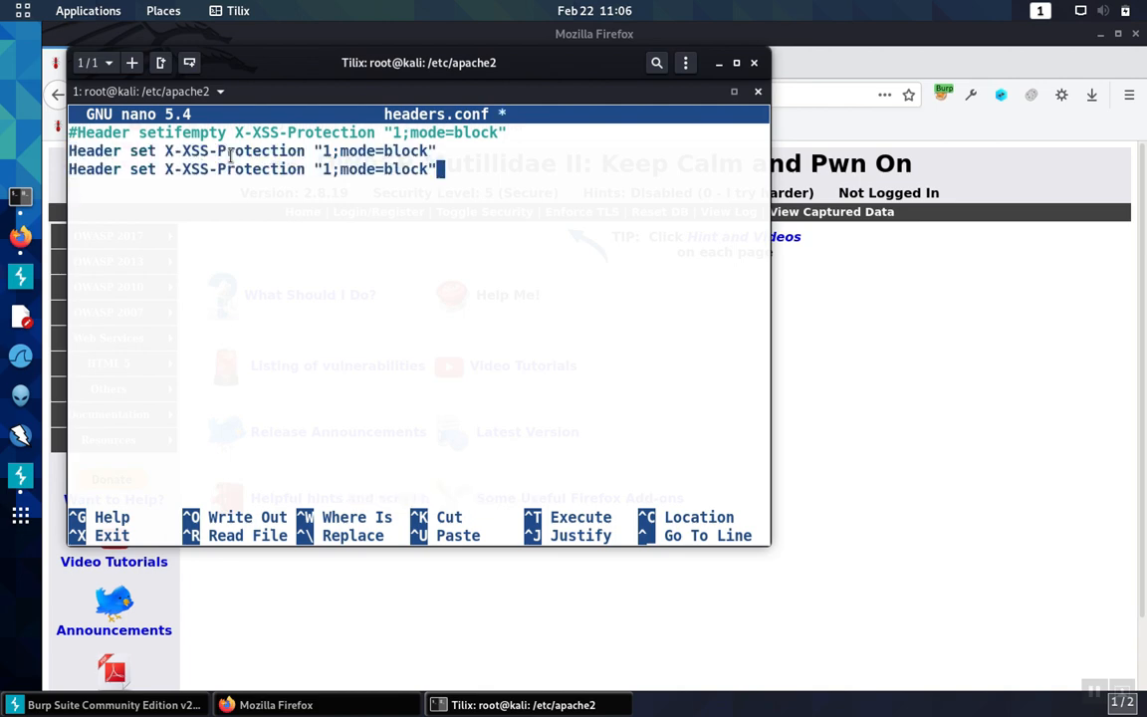
key("BackSpace")
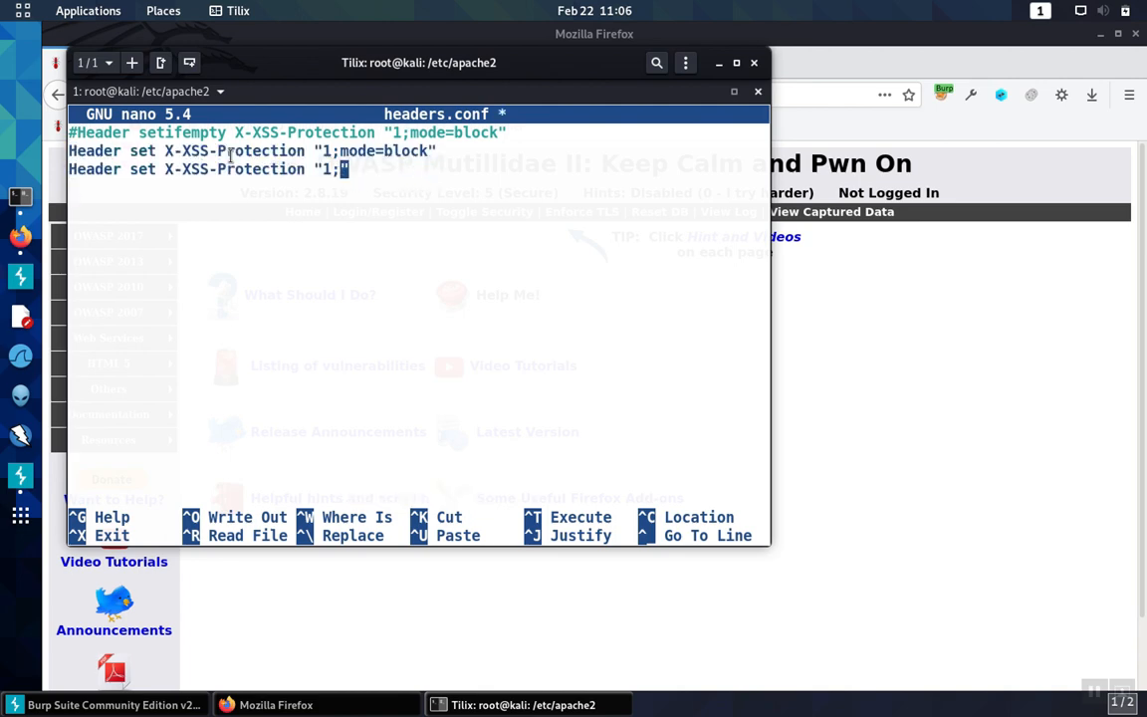
key("BackSpace")
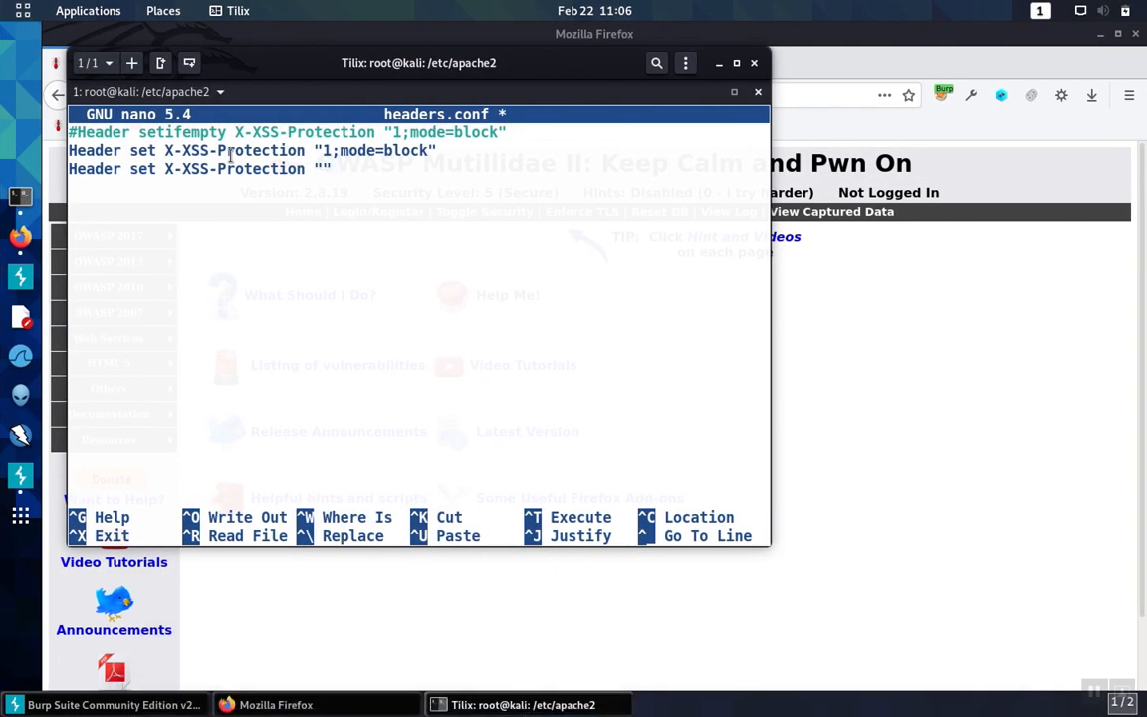
type("nosniff")
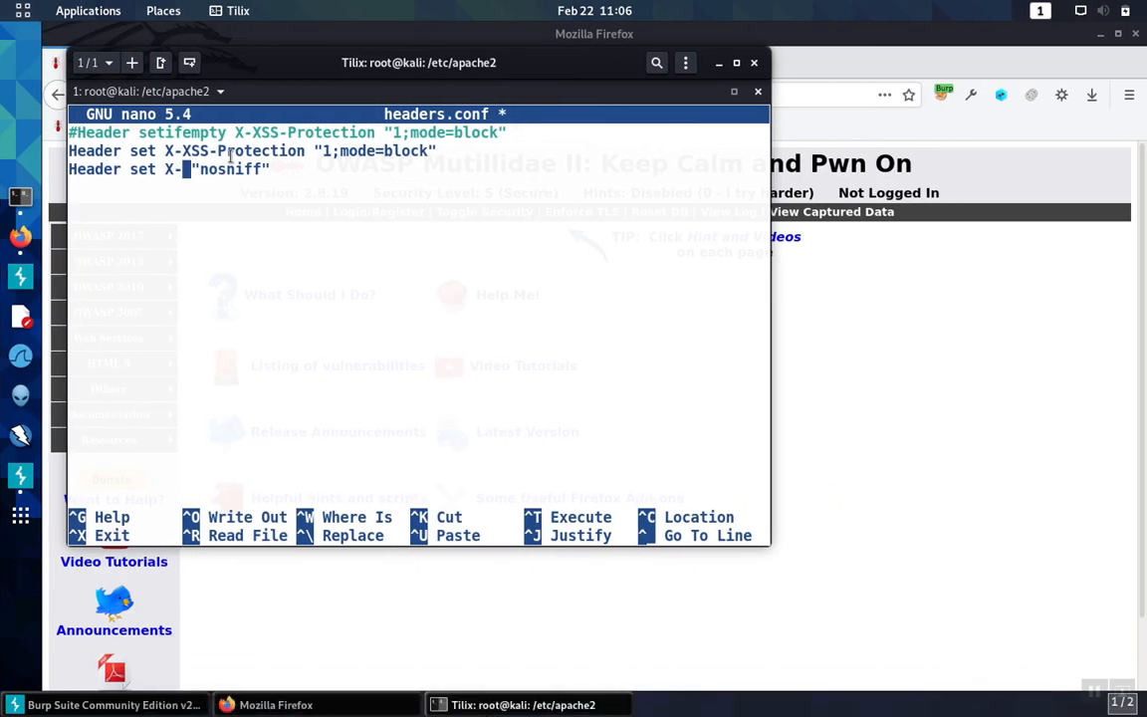
- Name the new header X-Content-Type-Options and save headers.conf
type("Cone")
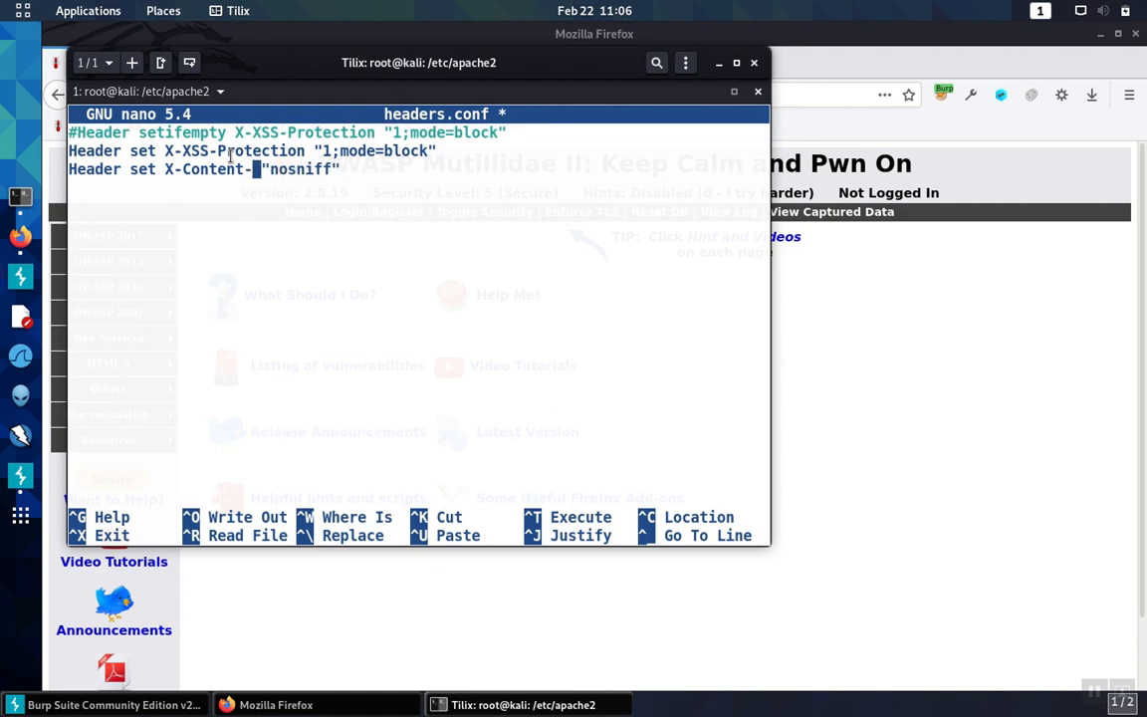
type("Type-Opit")
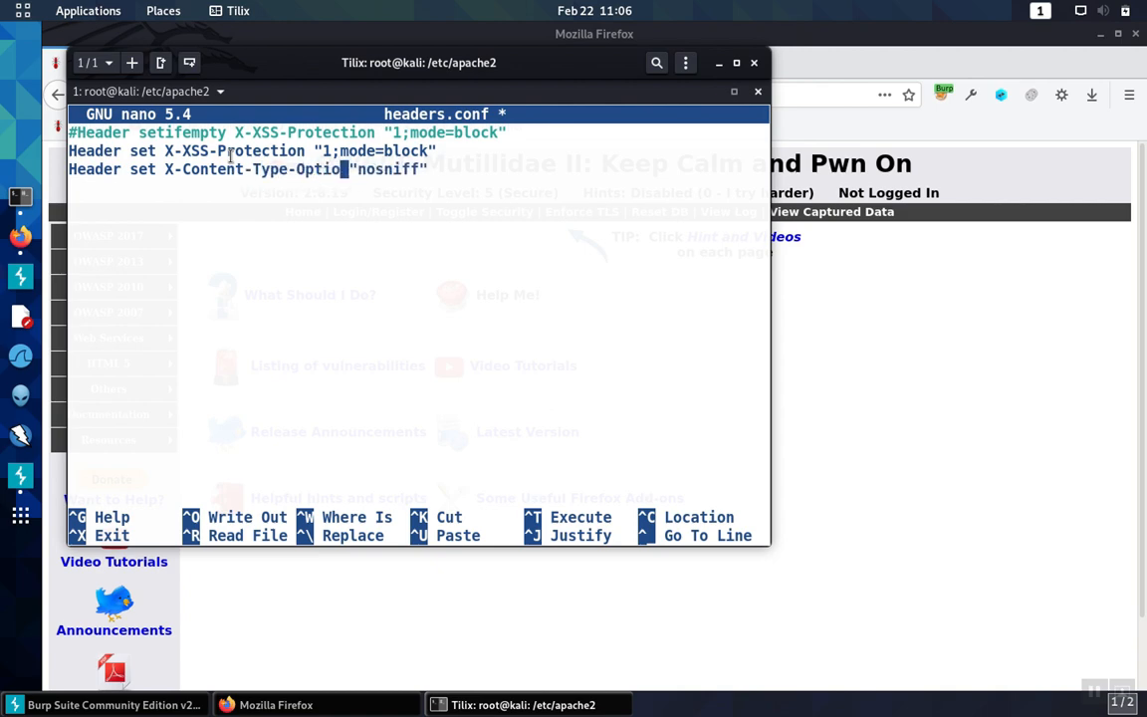
type("ns")
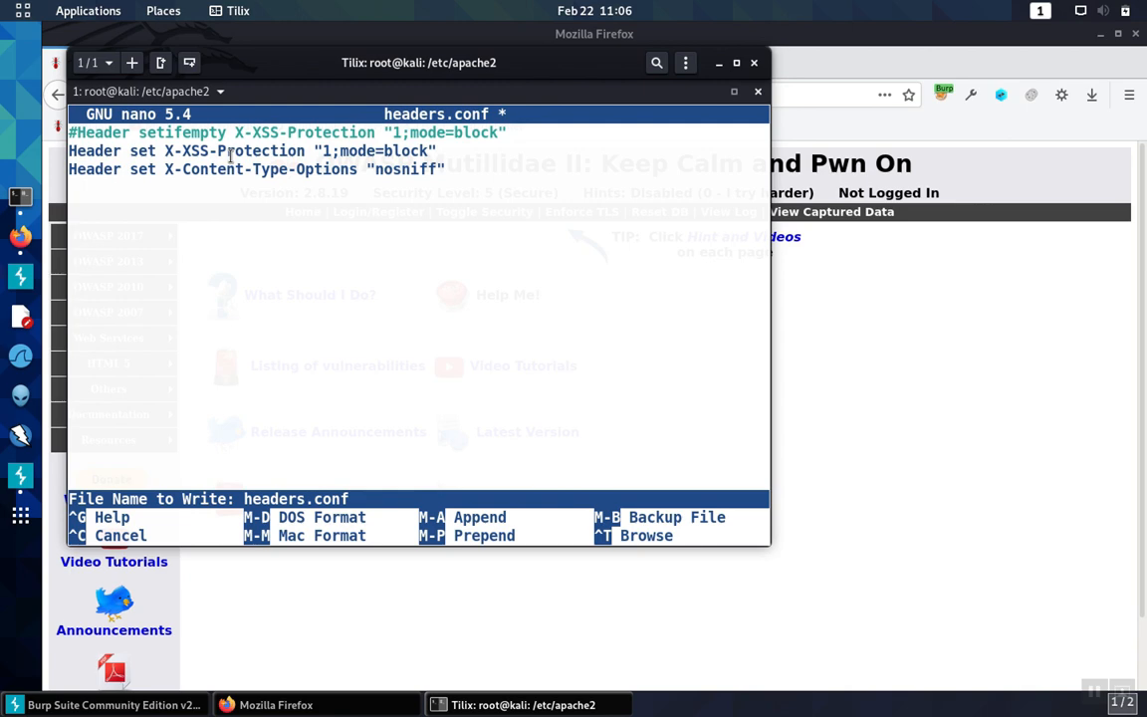
key("Return")
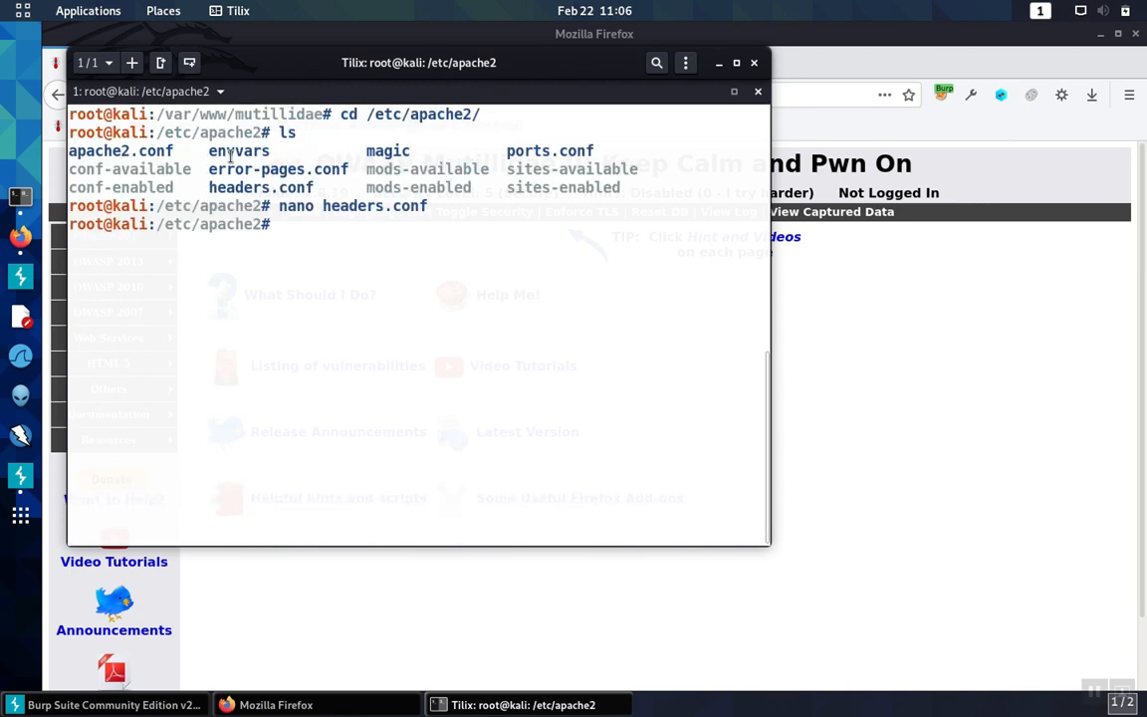
- Run 'service apache2 restart' from the /etc/apache2 prompt
type("ser")
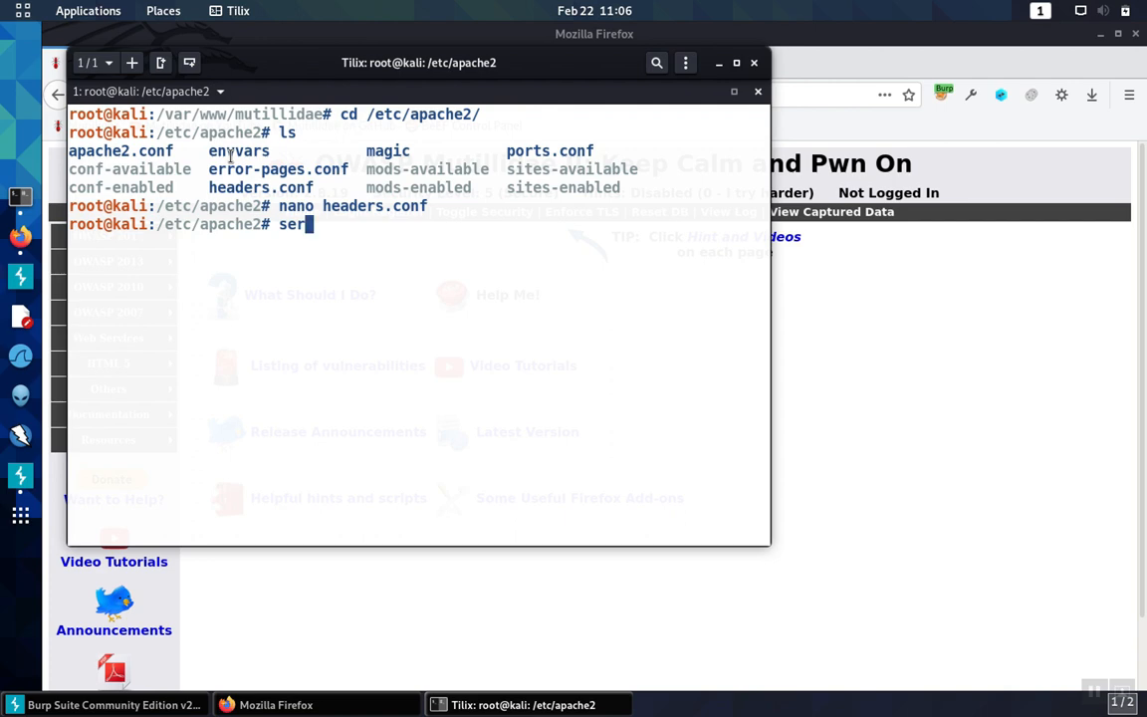
type("vice")
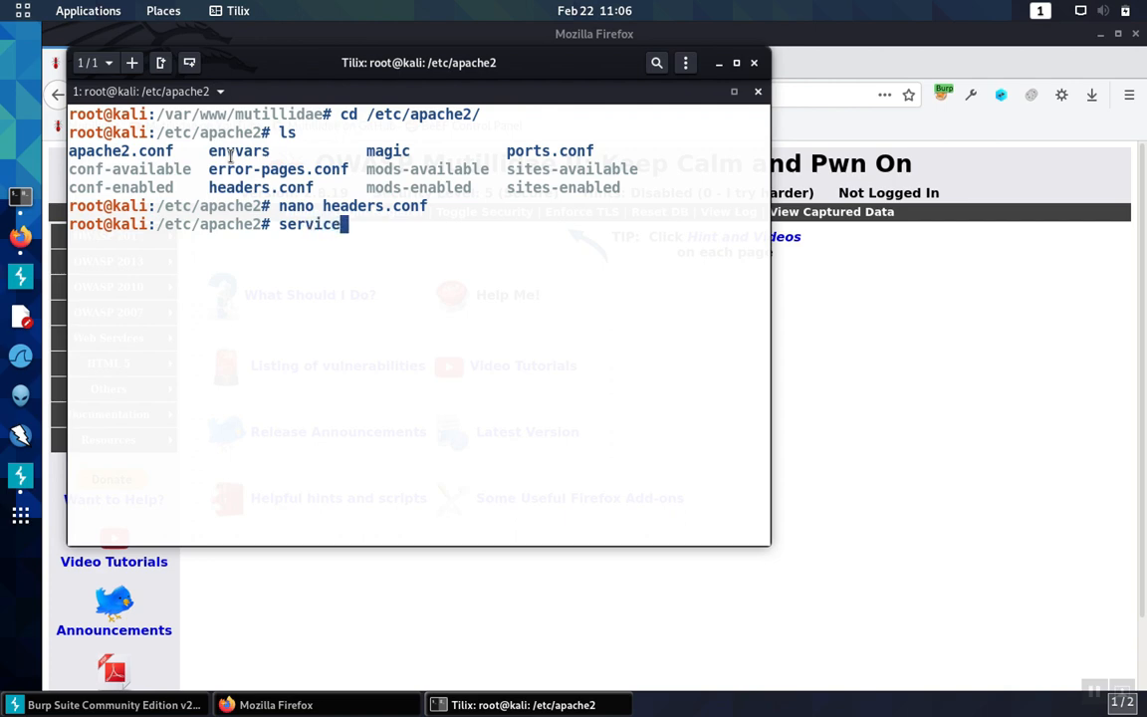
type("apache")
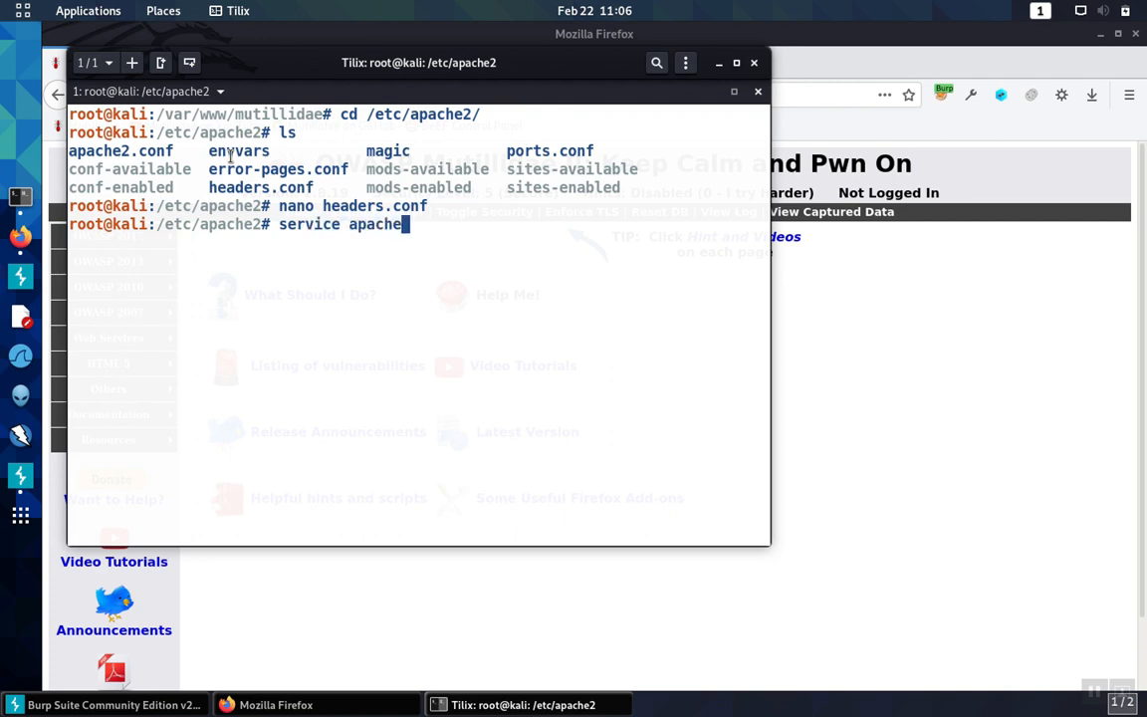
type("2")
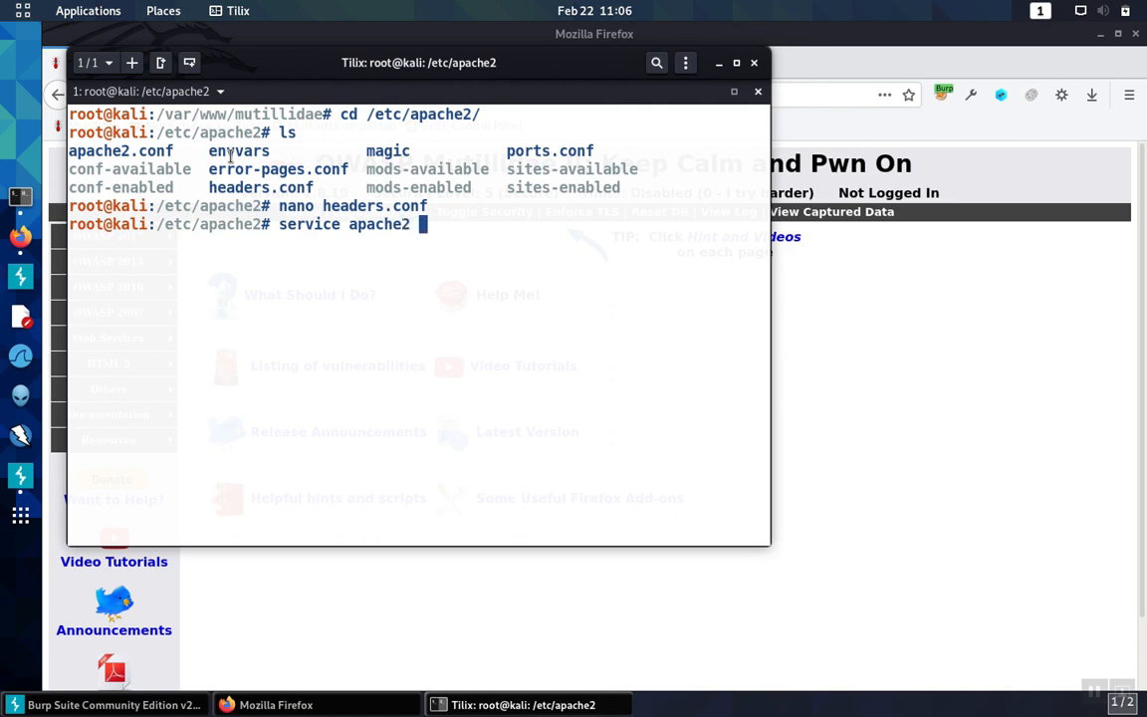
type("restart")
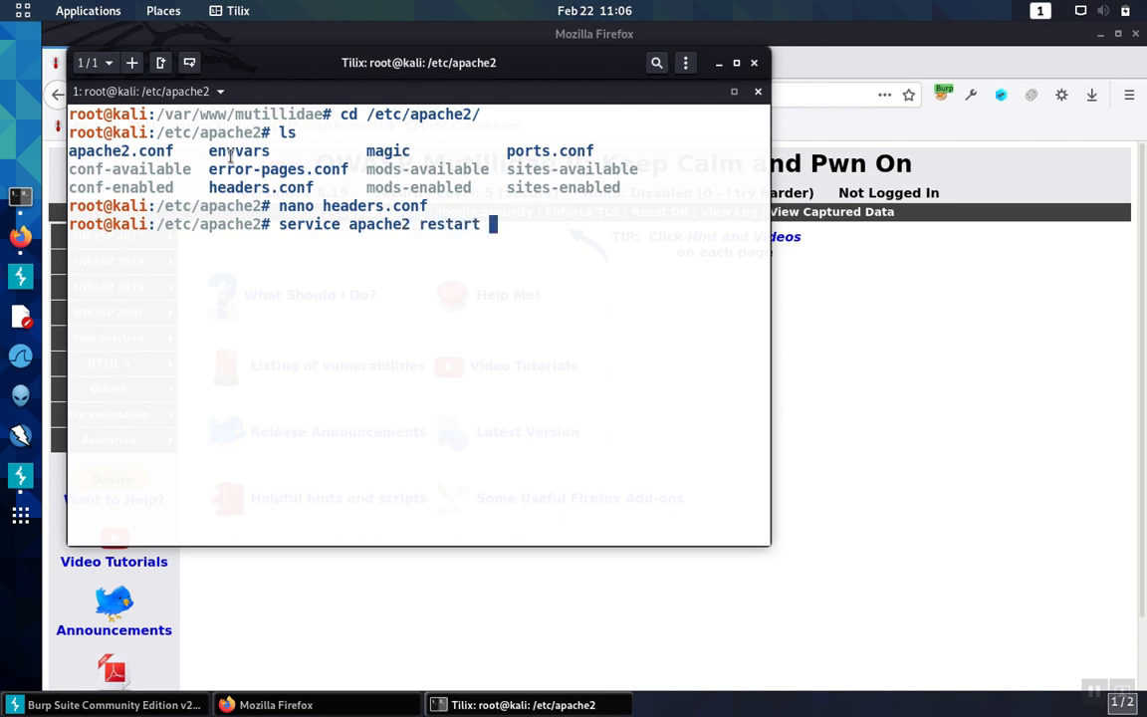
key("Return")
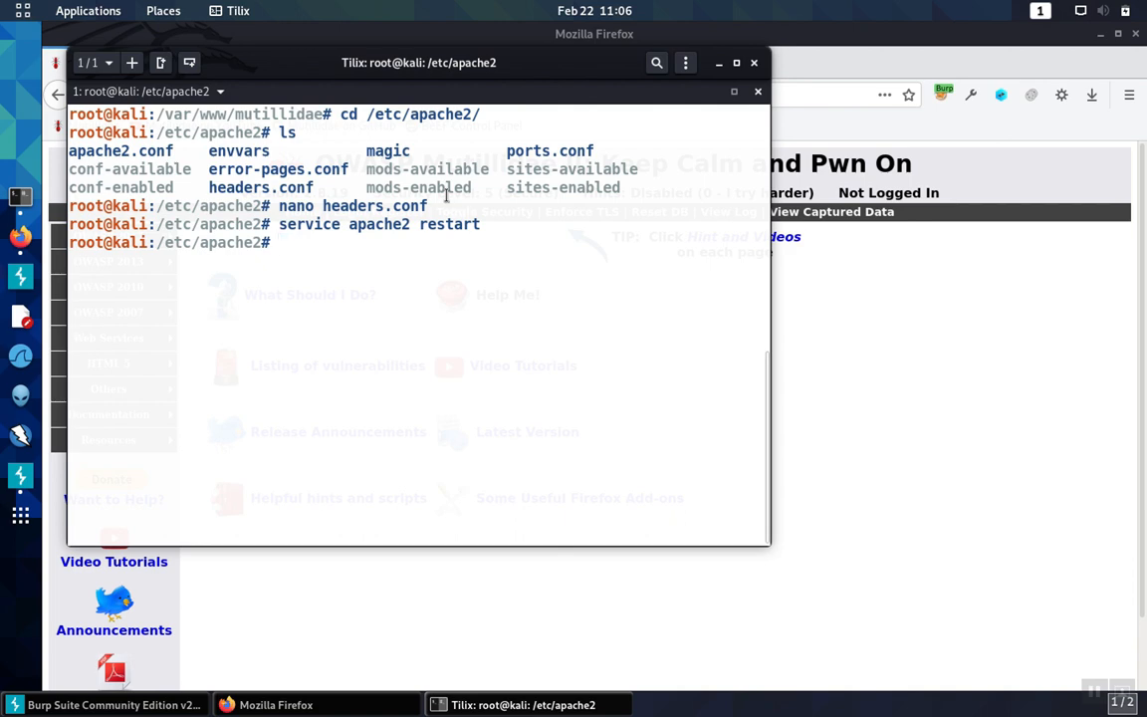
mouse_move(834, 303)
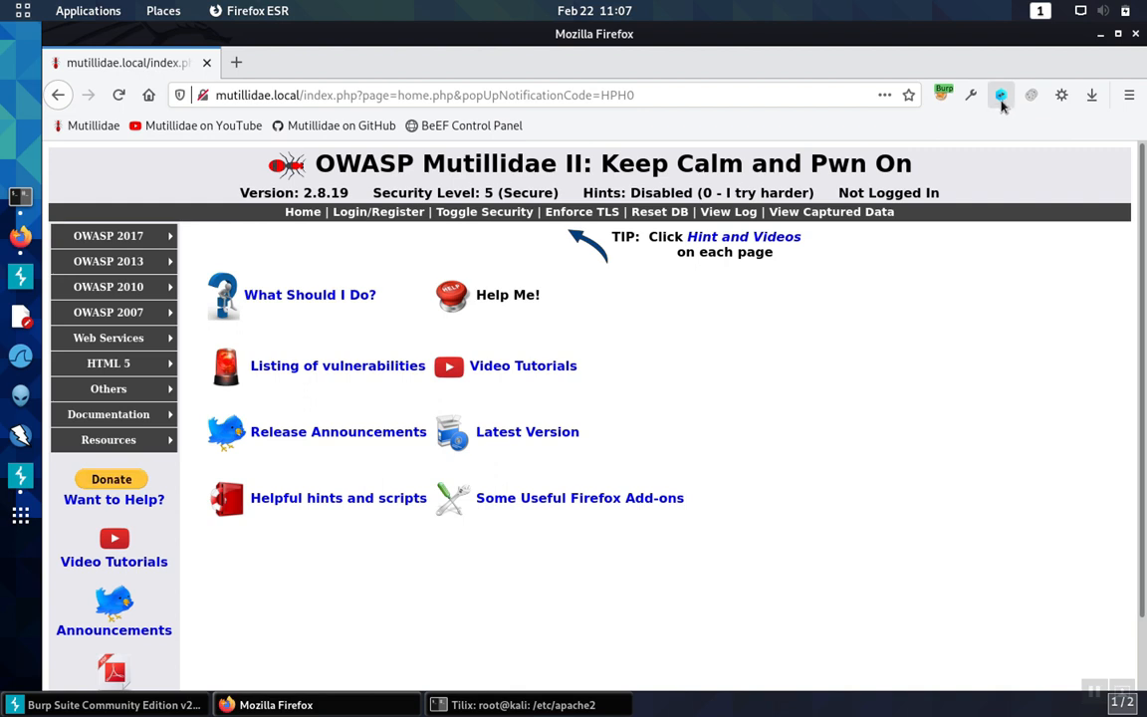
mouse_move(1001, 95)
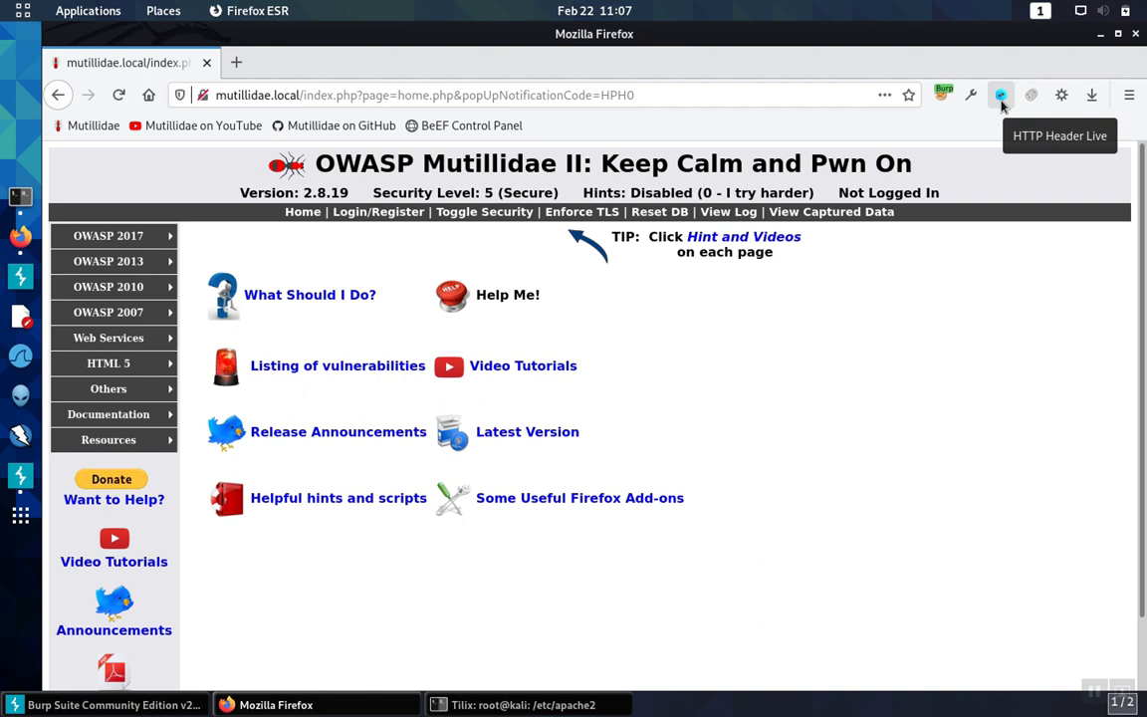
mouse_move(1000, 94)
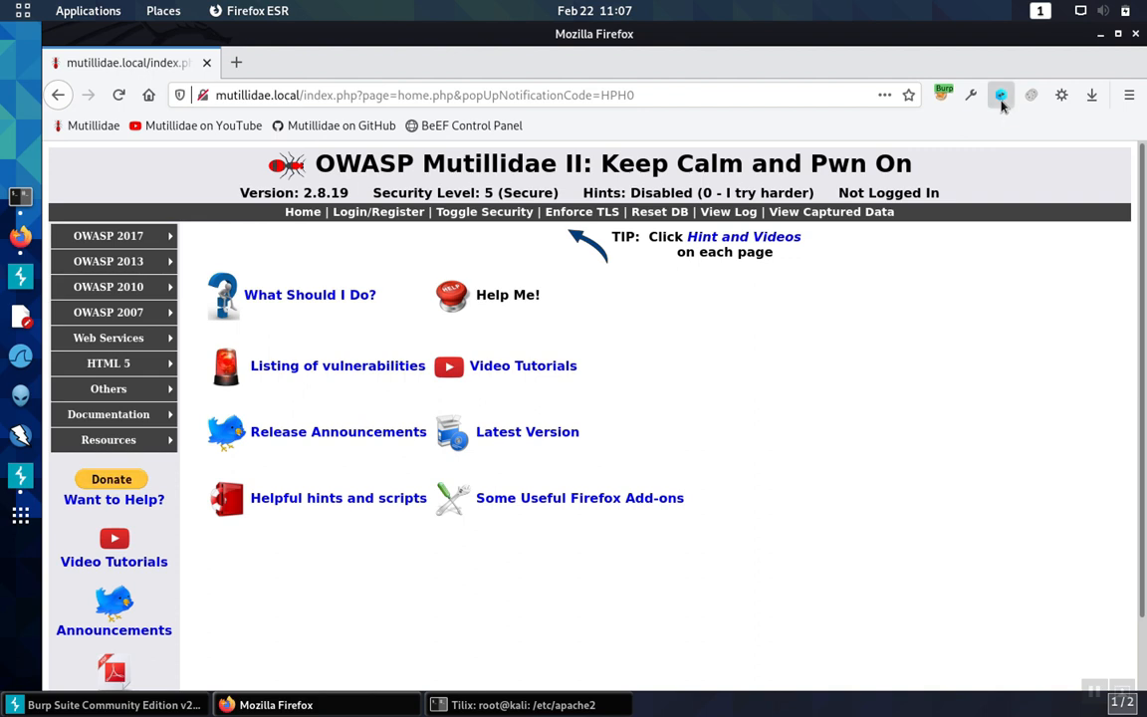
- Open HTTP Header Live beside the Mutillidae page, re-enable recording, and disable autoscroll
left_click(1000, 94)
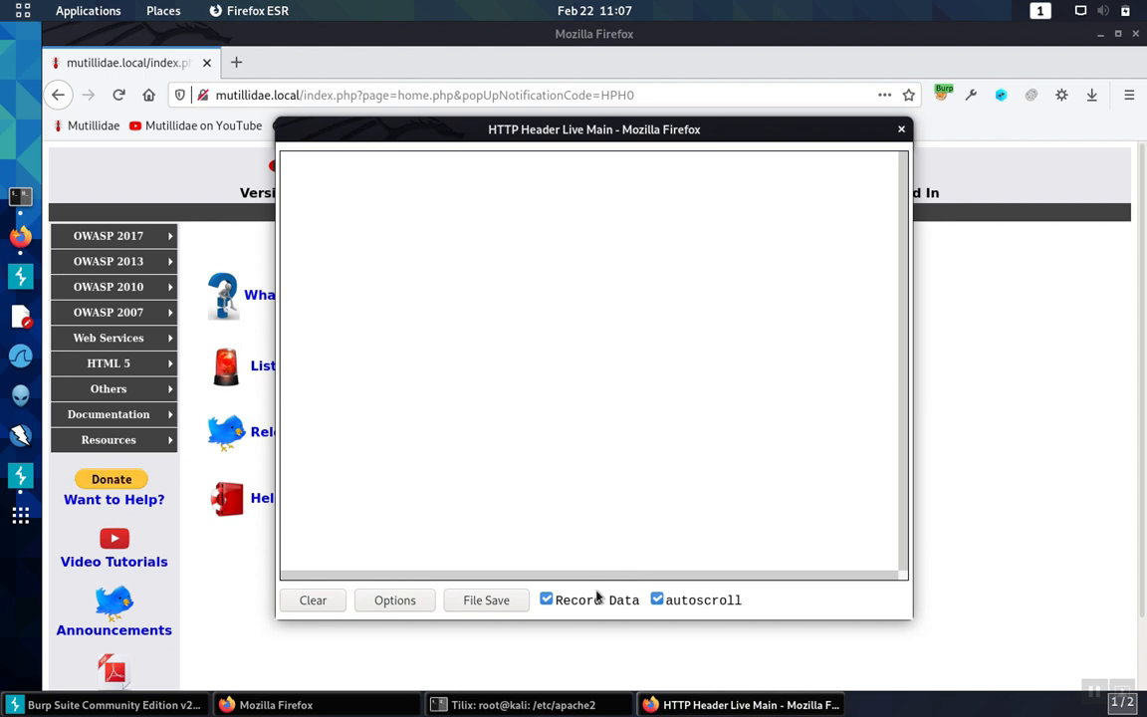
left_click(546, 599)
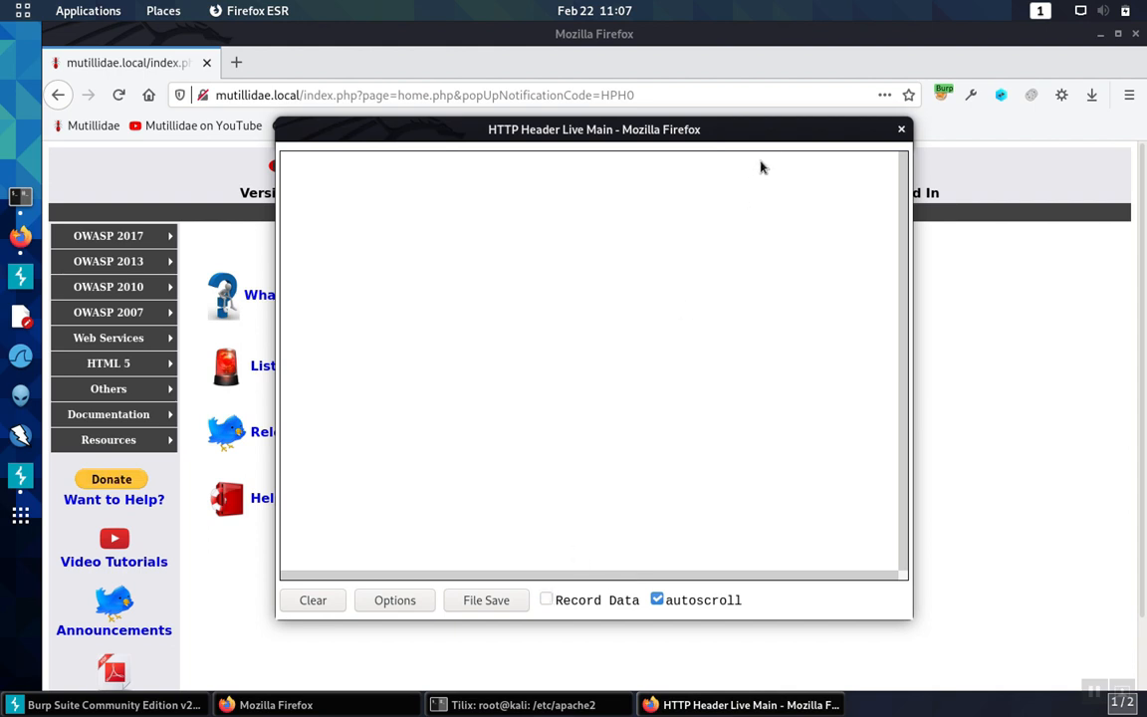
left_click_drag(594, 130, 817, 131)
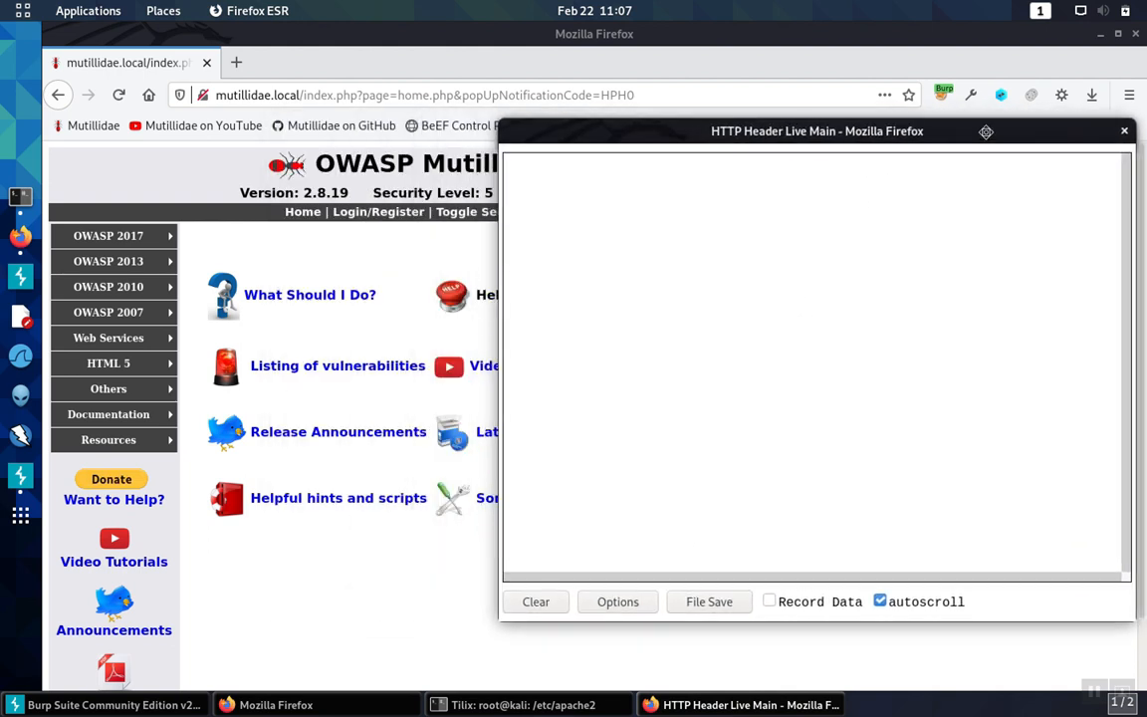
mouse_move(640, 217)
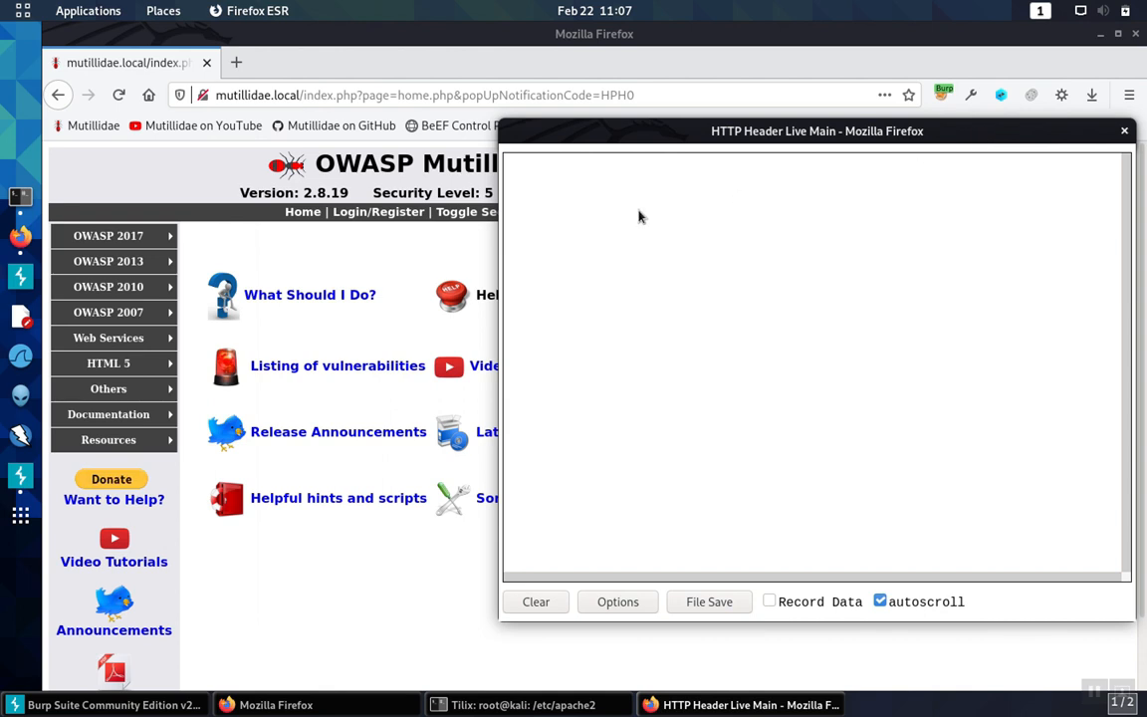
left_click(768, 600)
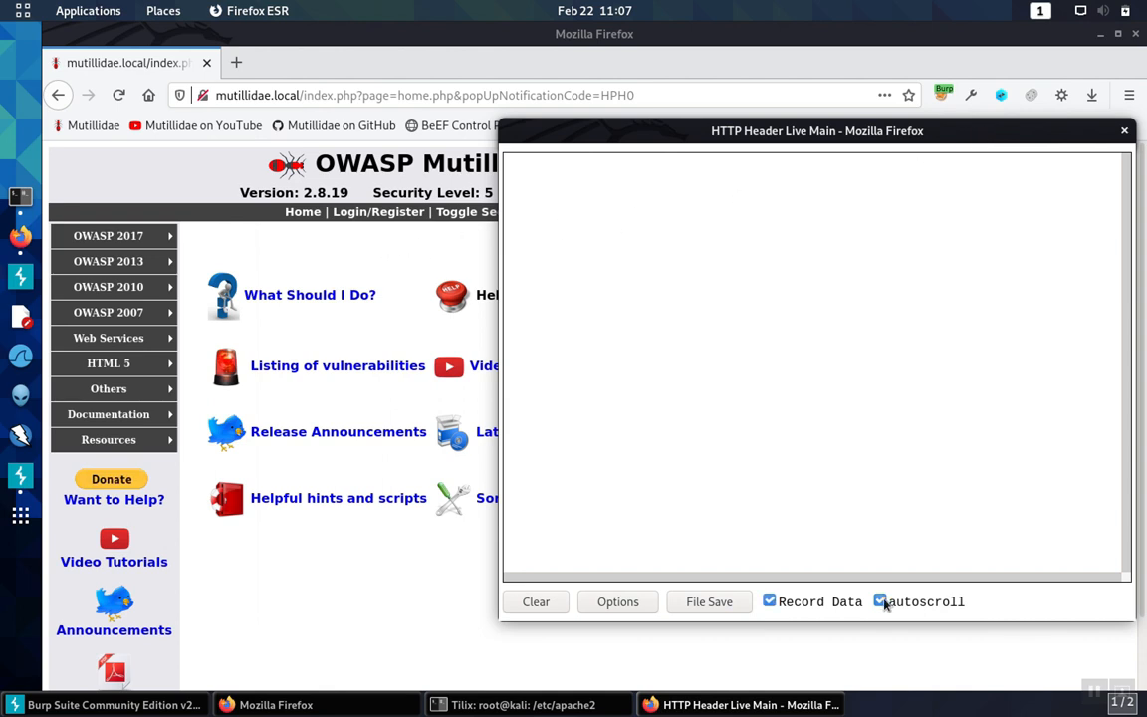
left_click(880, 601)
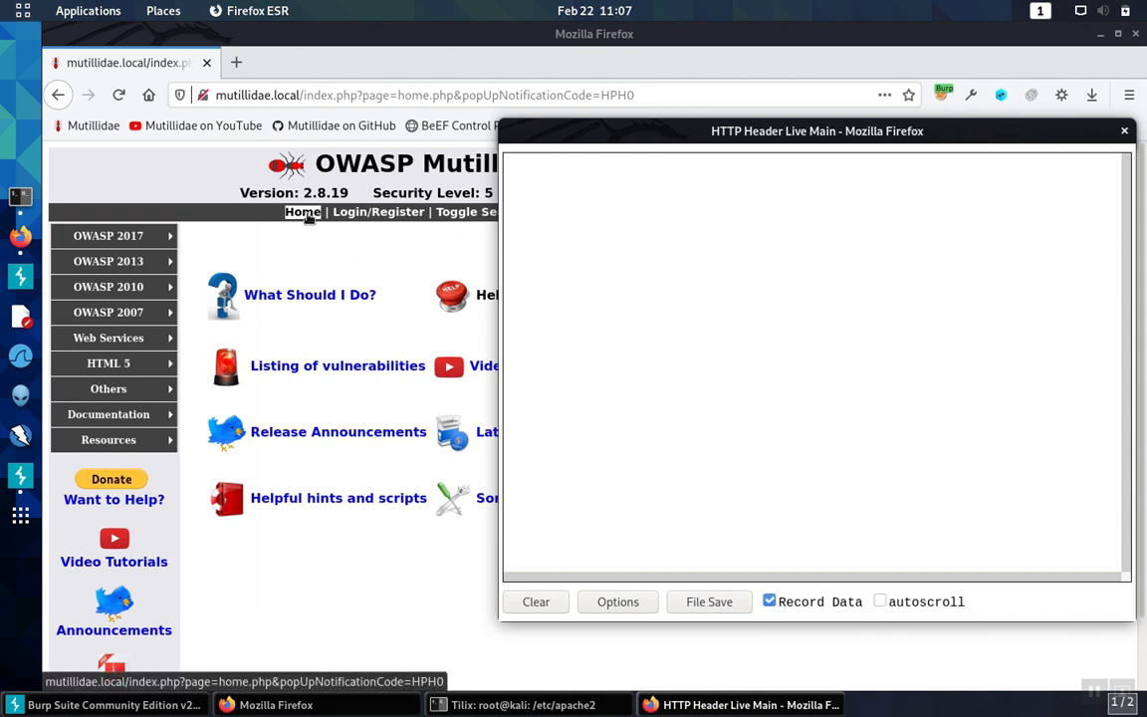